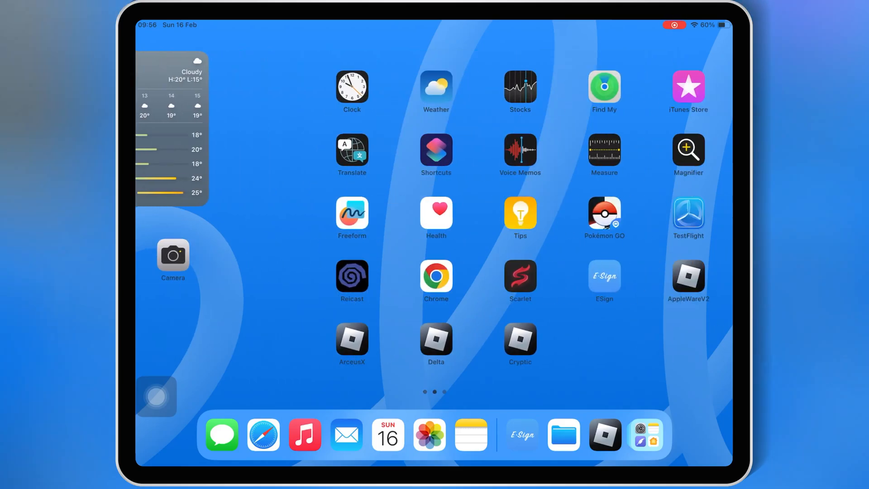
# - Go to the first Home Screen page with the clock, calendar, notes and weather widgets
pyautogui.click(688, 274)
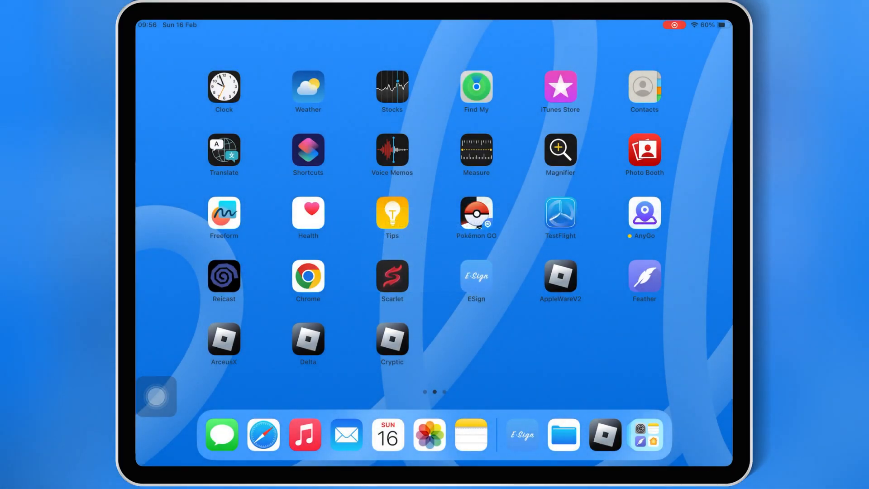
pyautogui.hscroll(-3)
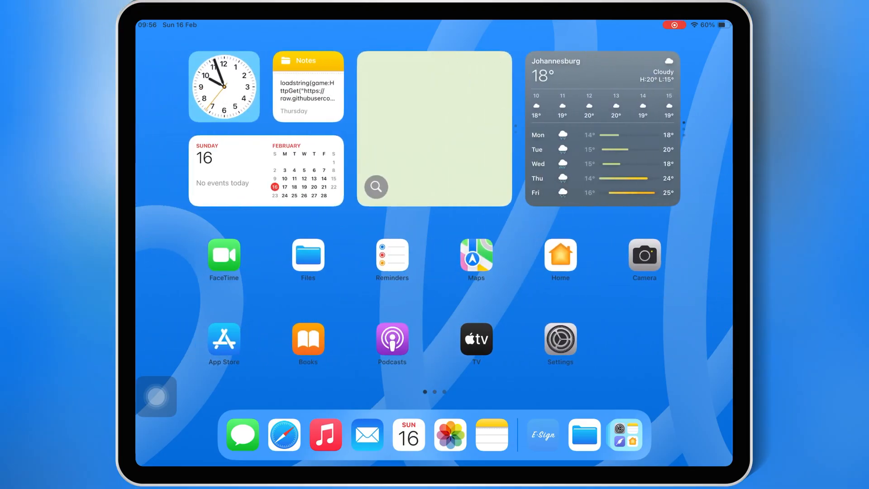
# - Download the AppleWare-2.0.7.ipa installer from the appleware.dev Download page
pyautogui.click(283, 434)
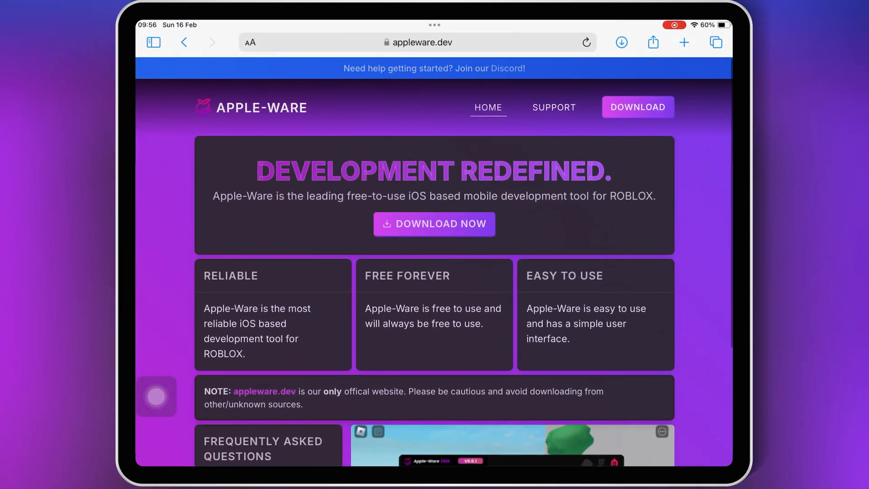
pyautogui.moveTo(271, 264)
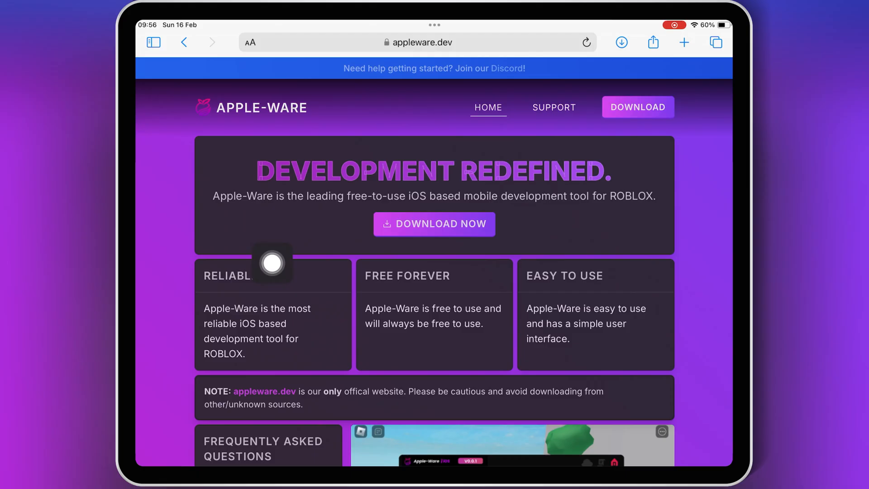
pyautogui.click(637, 107)
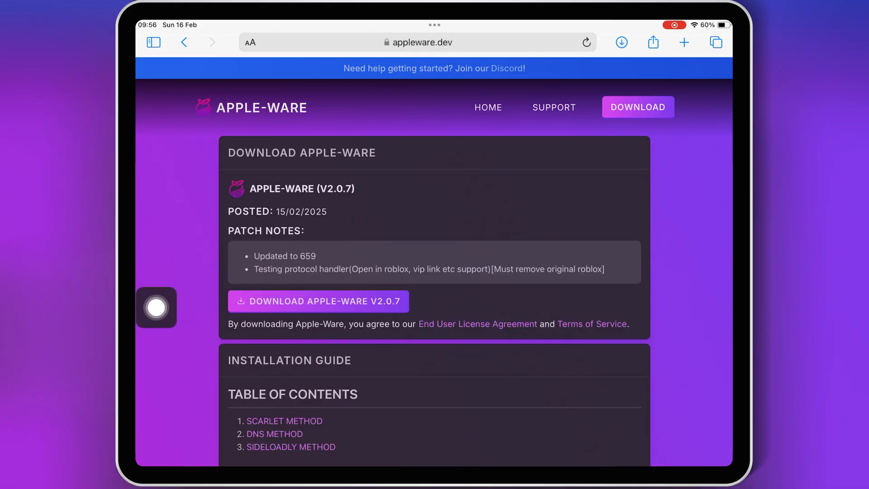
pyautogui.click(318, 300)
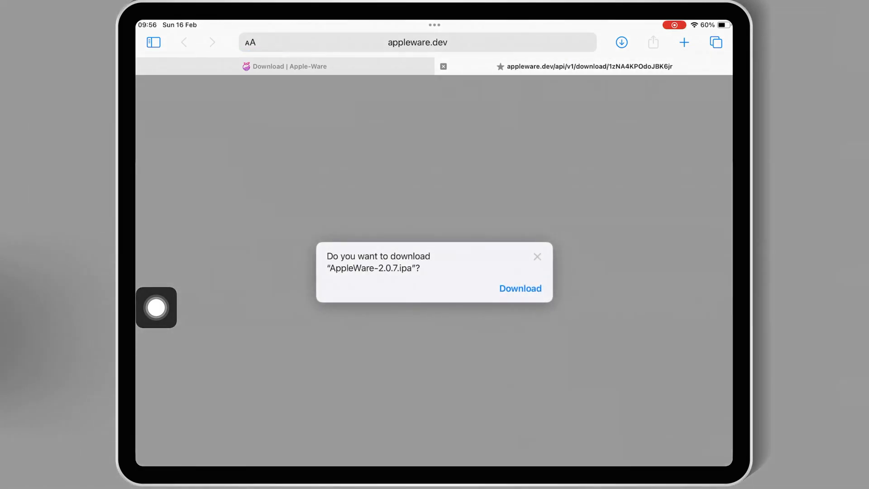
pyautogui.click(519, 288)
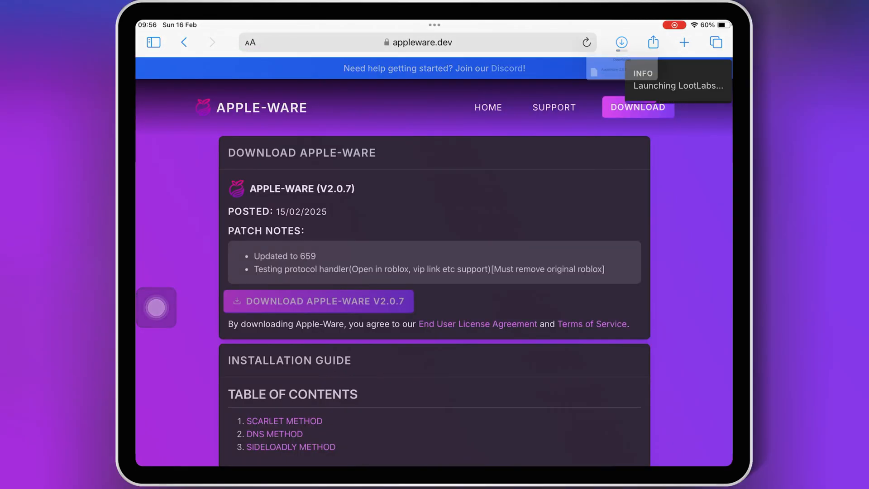
pyautogui.click(621, 43)
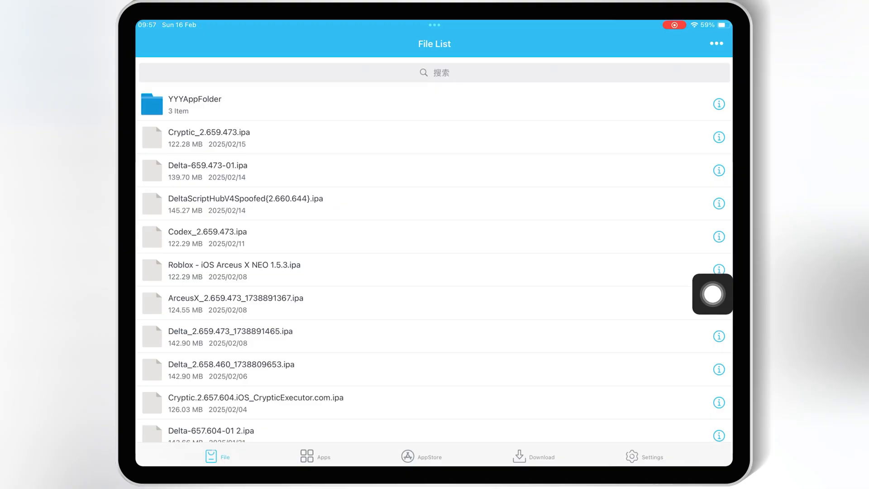
# - Import AppleWare-2.0.7.ipa into ESign, install it and launch it to the Roblox home page
pyautogui.click(715, 43)
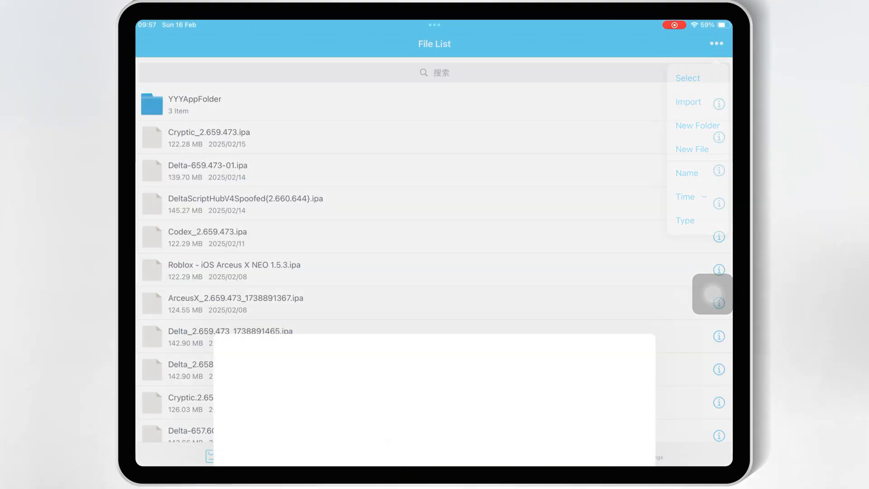
pyautogui.click(688, 102)
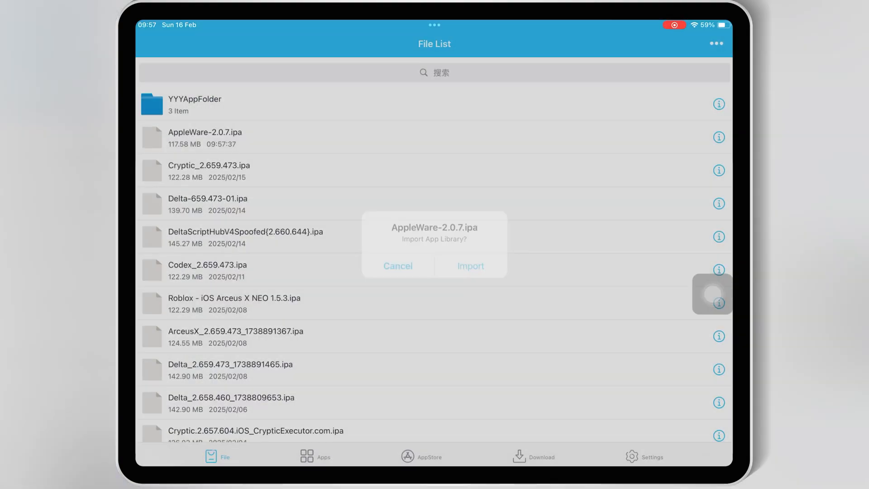
pyautogui.click(469, 265)
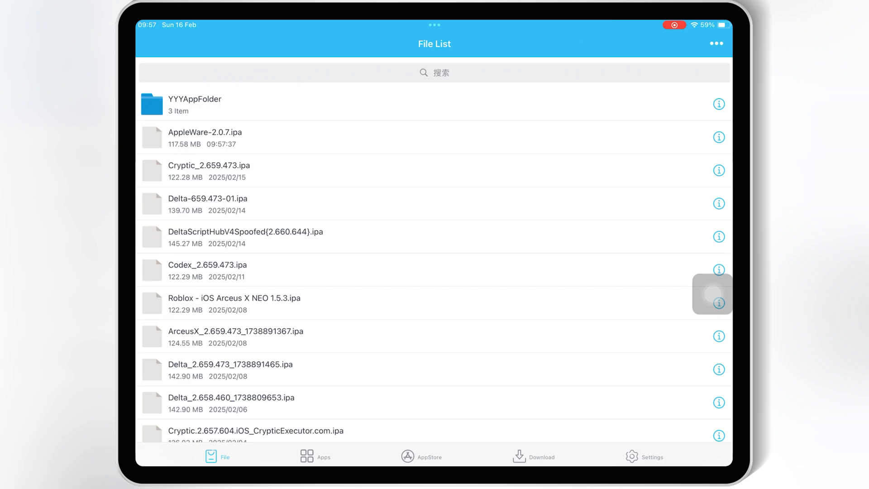
pyautogui.click(221, 138)
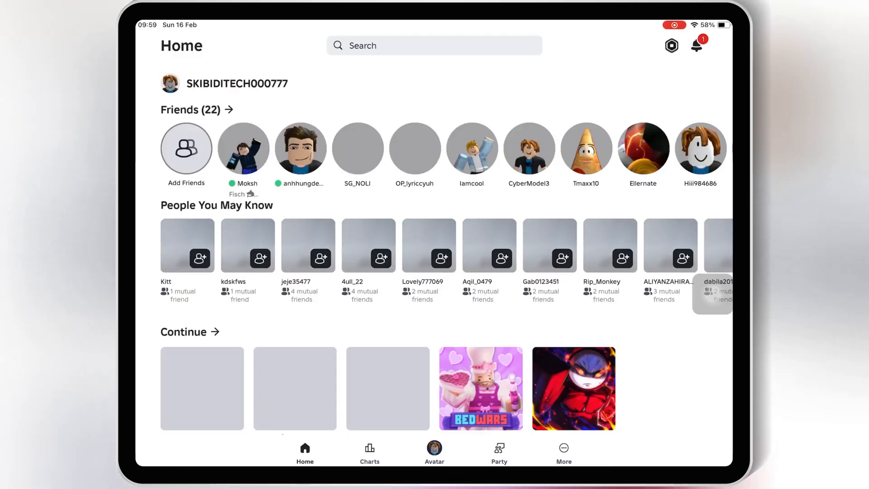
# - Play Blox Fruits and request a new key with Gen Key in the AppleWare prompt
pyautogui.click(697, 45)
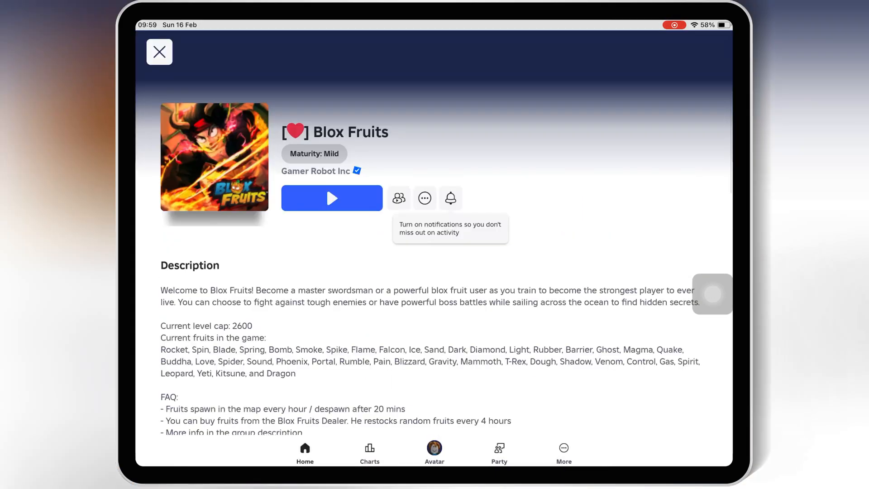
pyautogui.click(331, 198)
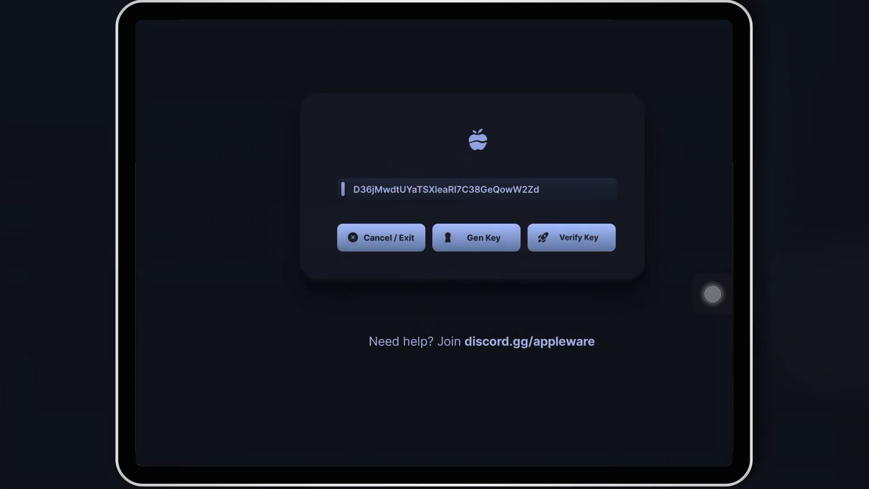
pyautogui.click(483, 237)
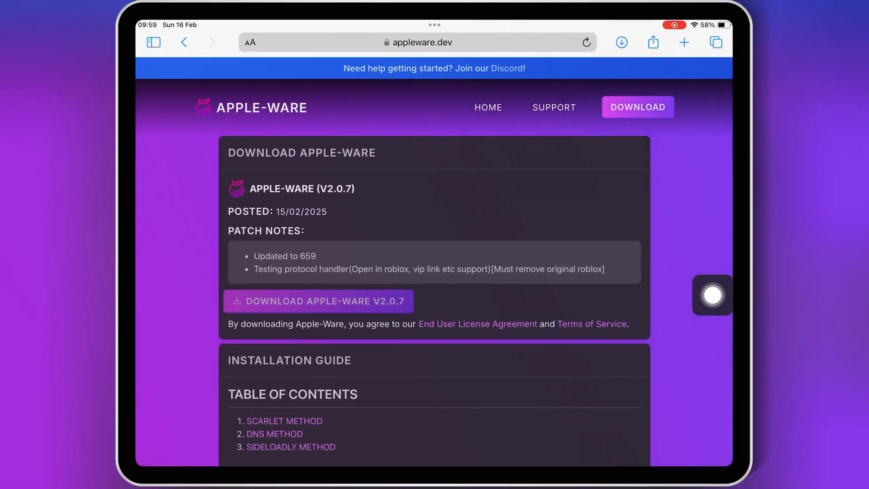
# - Complete the Watch a Video task and unlock LootLabs Checkpoint 2
pyautogui.click(415, 42)
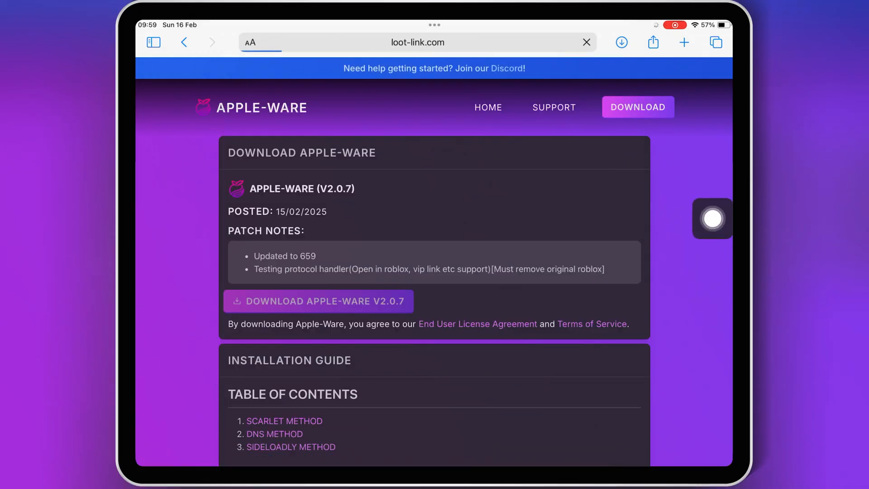
pyautogui.click(317, 300)
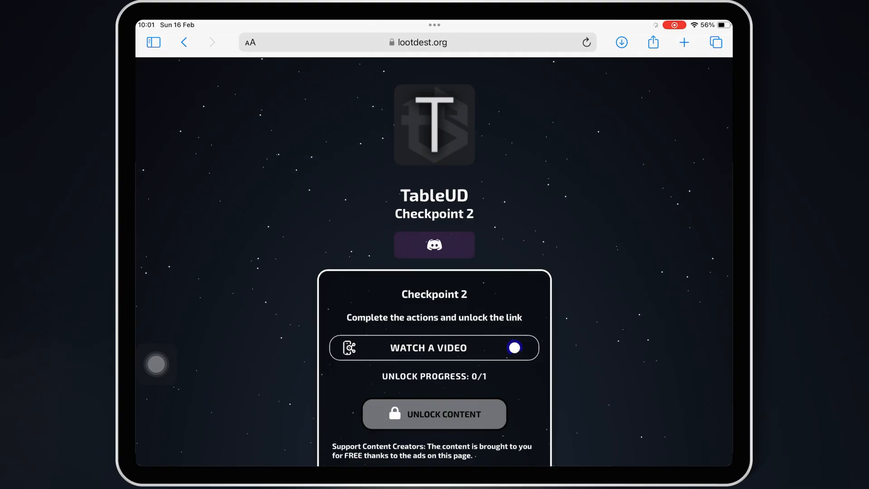
pyautogui.click(434, 348)
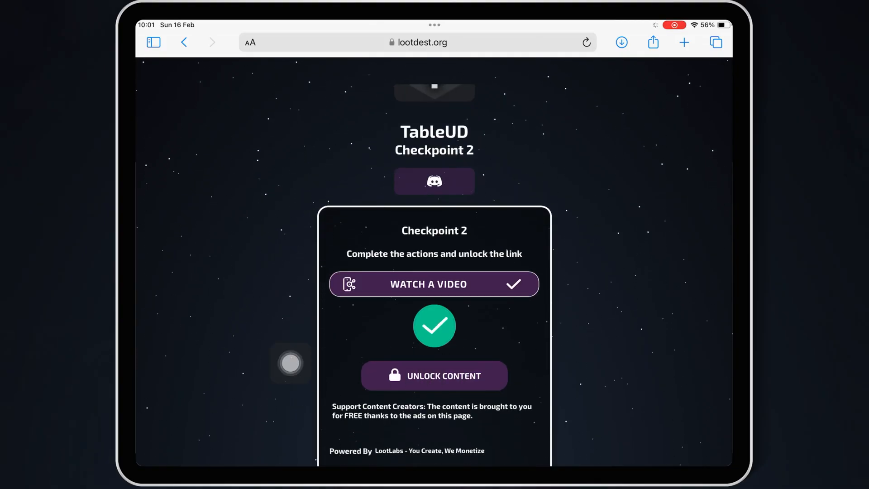
pyautogui.click(433, 375)
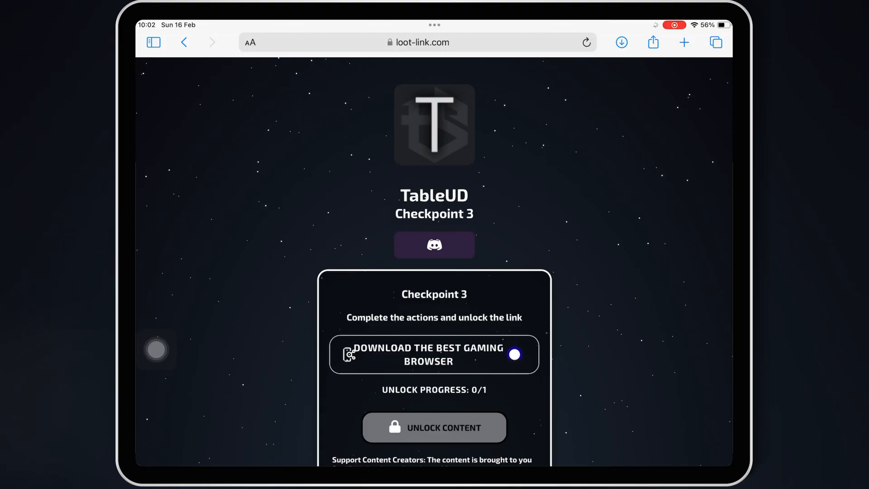
# - Complete the gaming browser download task and unlock Checkpoint 3
pyautogui.click(434, 354)
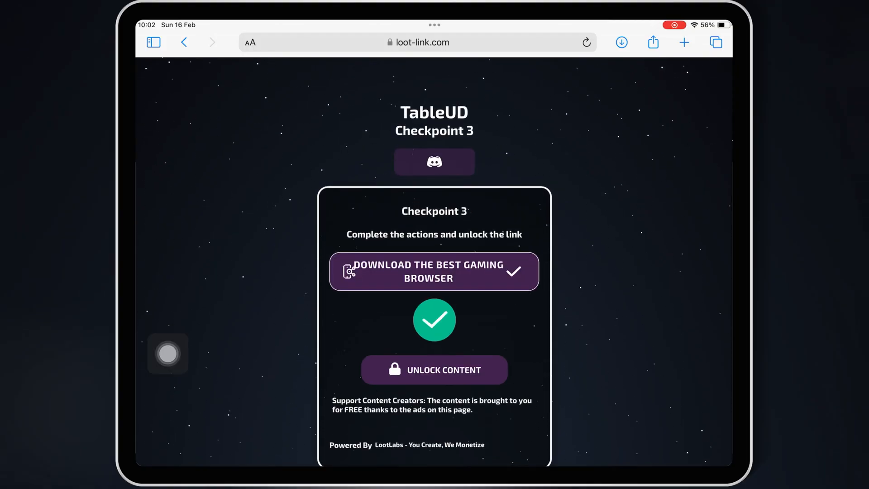
pyautogui.click(434, 370)
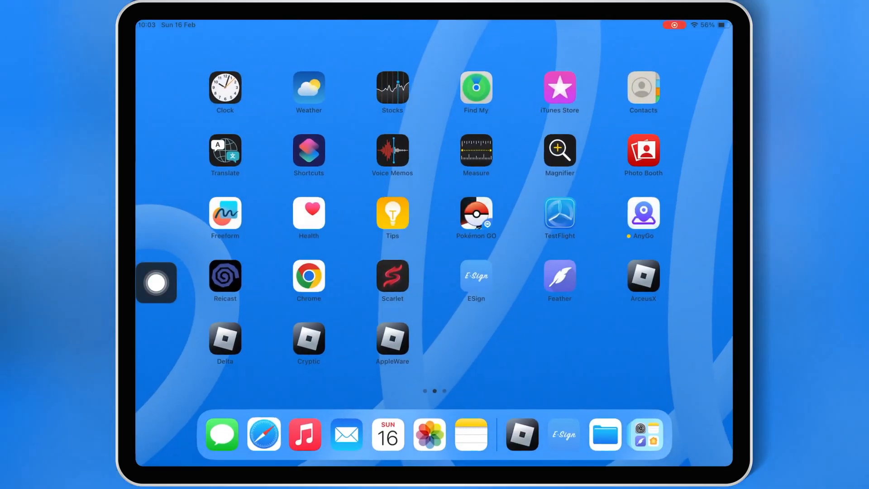
# - Relaunch AppleWare and play Blox Fruits again to reach the key verification prompt
pyautogui.click(392, 341)
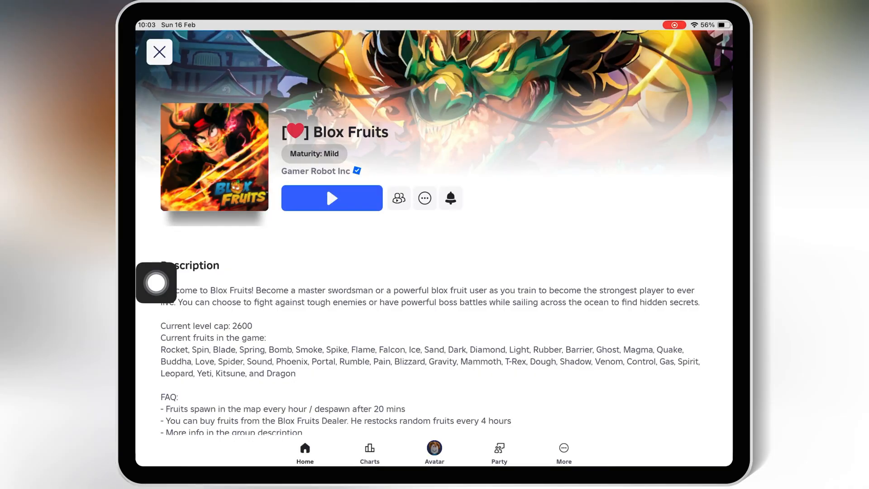
pyautogui.click(331, 198)
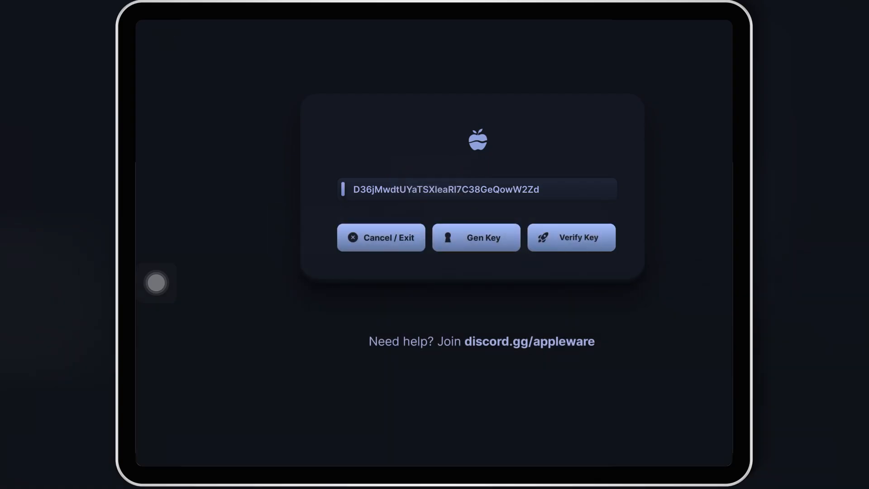
pyautogui.moveTo(712, 297)
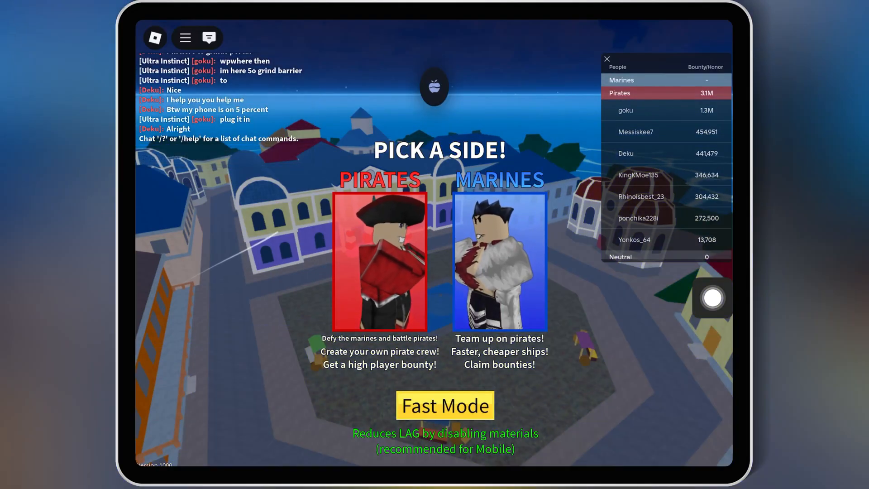
# - Close the player leaderboard and bring up the AppleWare executor over Blox Fruits
pyautogui.click(606, 58)
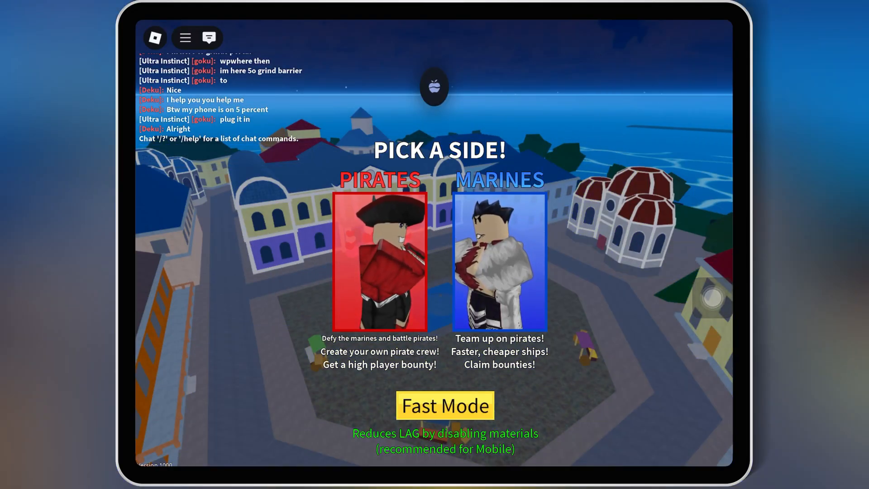
pyautogui.click(379, 261)
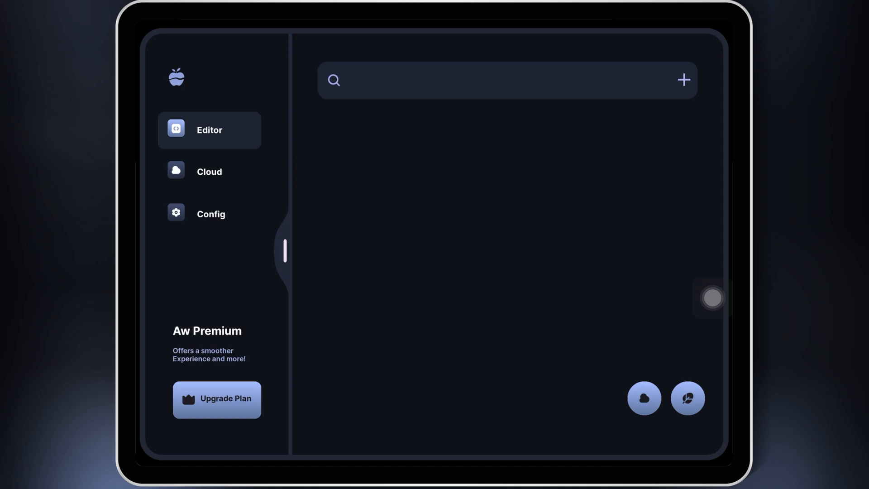
# - Browse the Cloud and Config sections, ending in the Editor with the Infinite Yield script
pyautogui.click(209, 171)
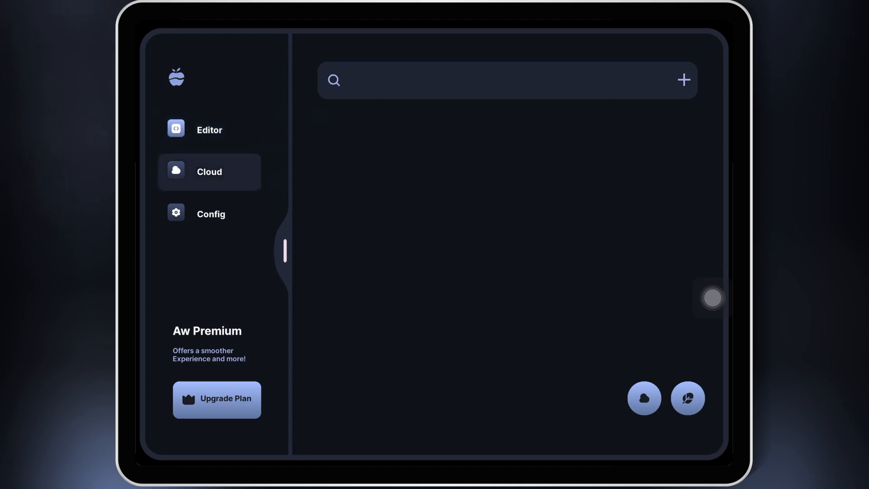
pyautogui.click(211, 214)
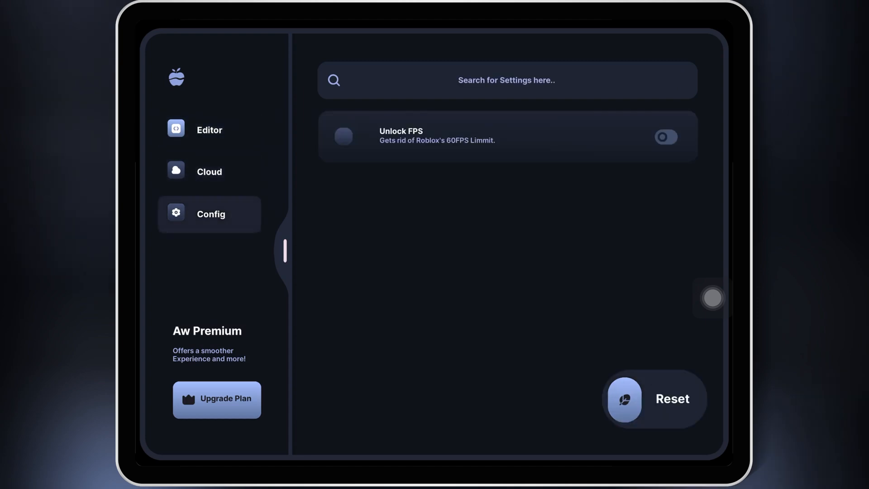
pyautogui.click(209, 130)
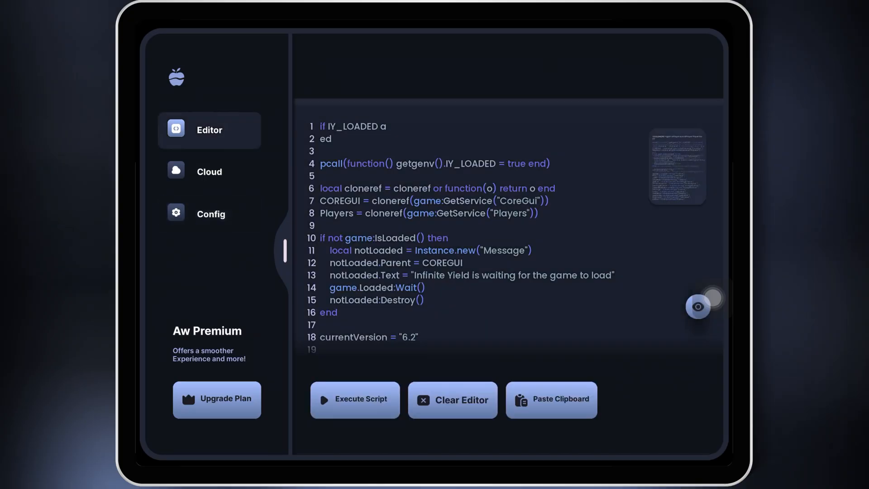
pyautogui.click(209, 171)
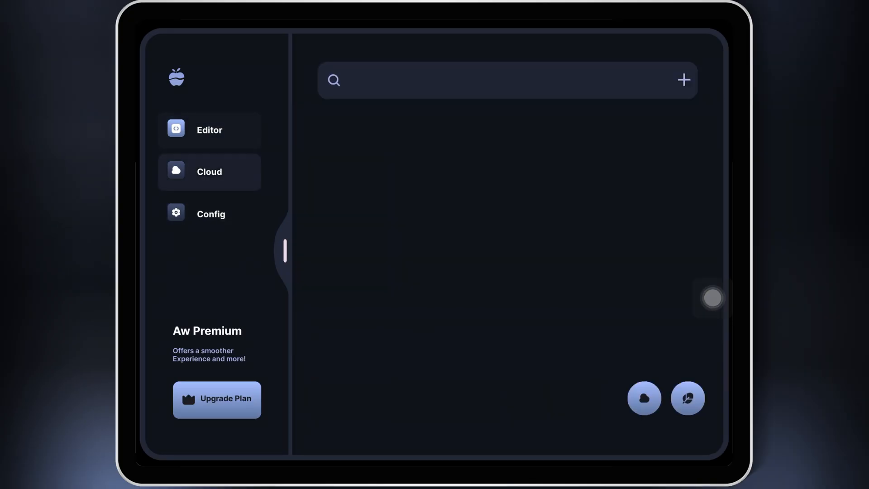
pyautogui.click(209, 129)
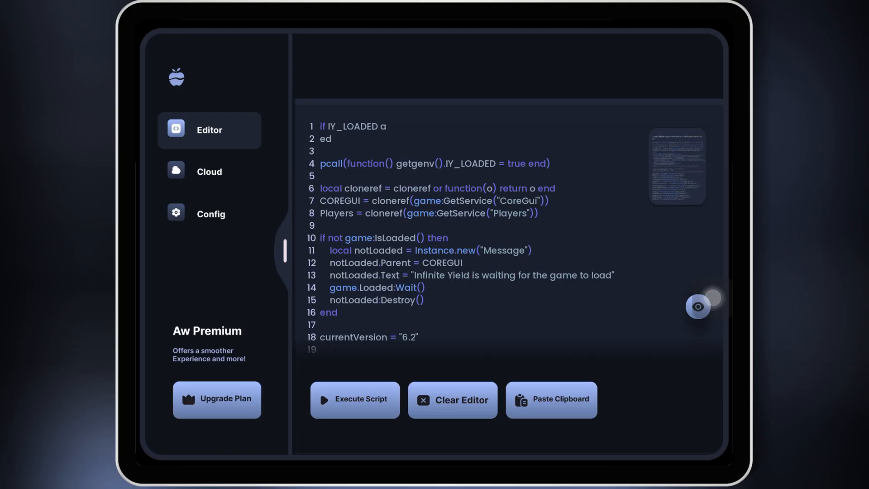